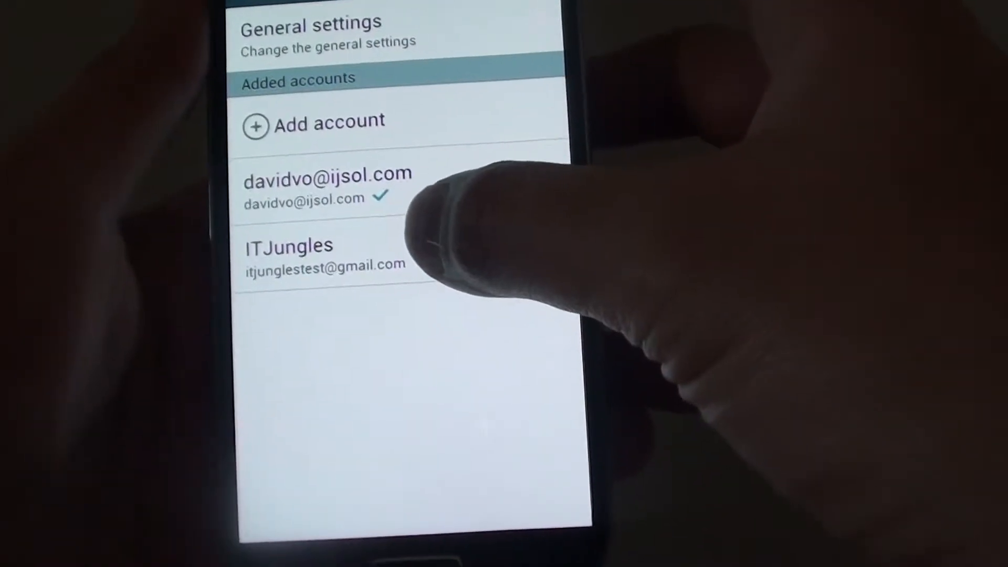
Step: Open the first added account's sync settings to reach its Peak schedule options
click(321, 184)
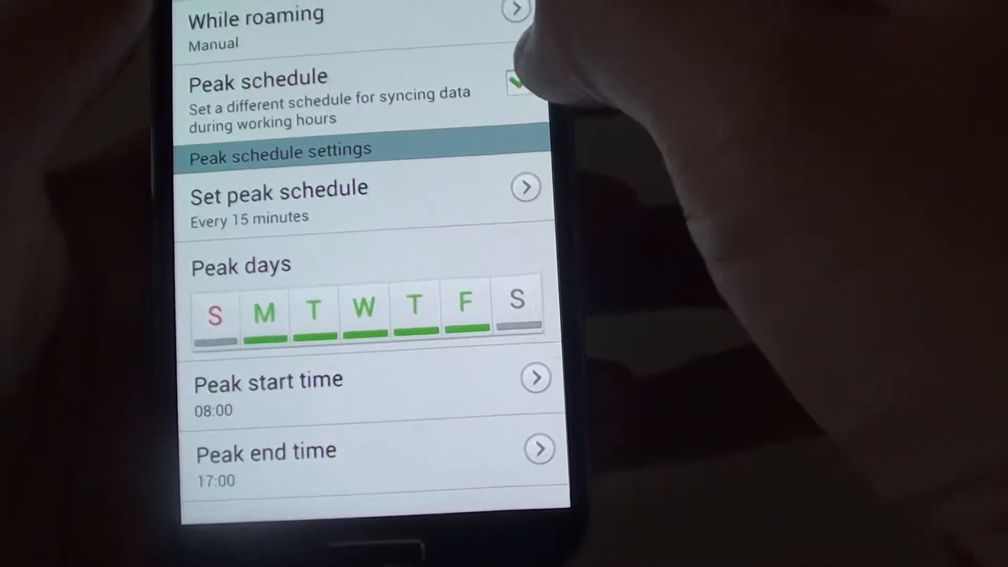
click(517, 84)
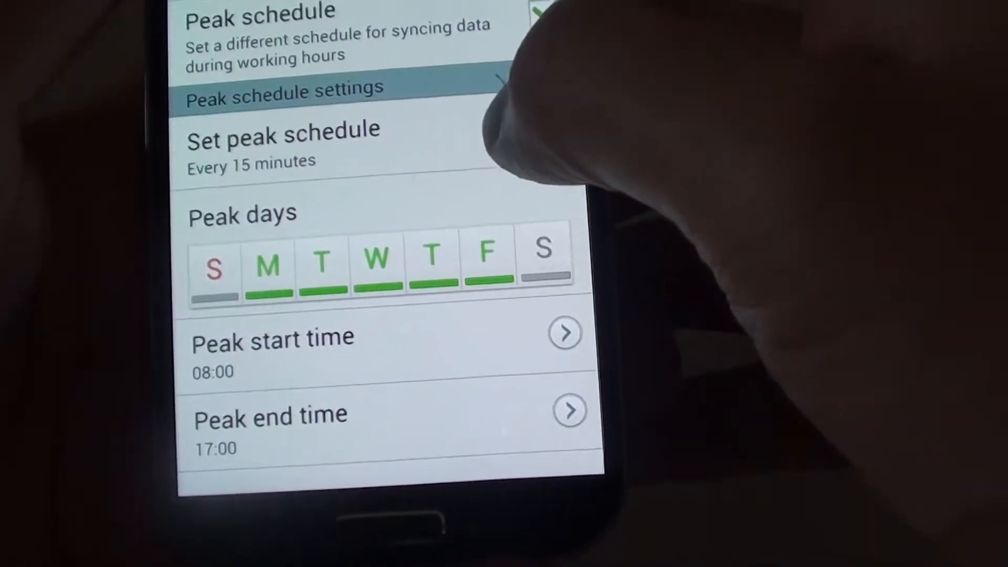
click(281, 144)
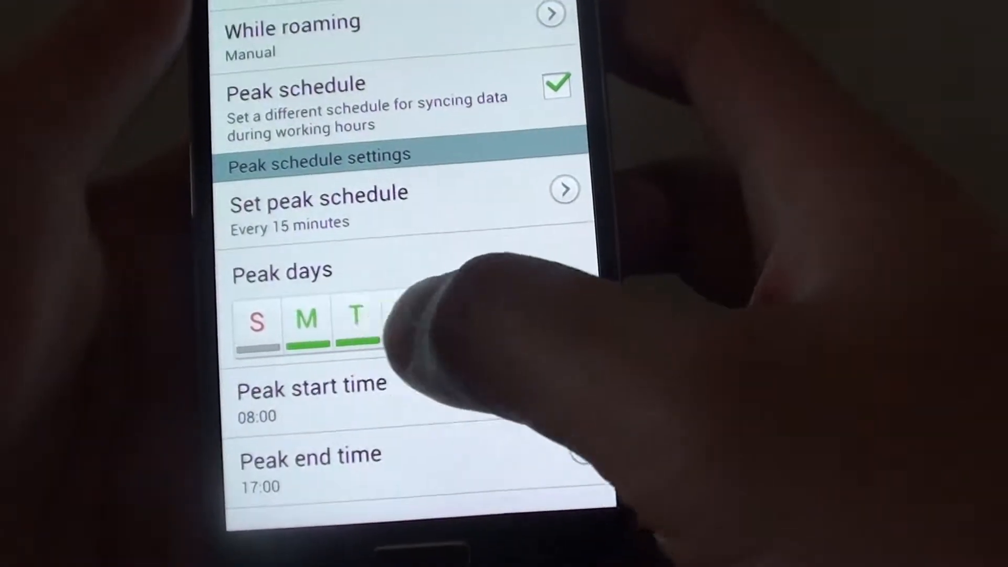
click(407, 315)
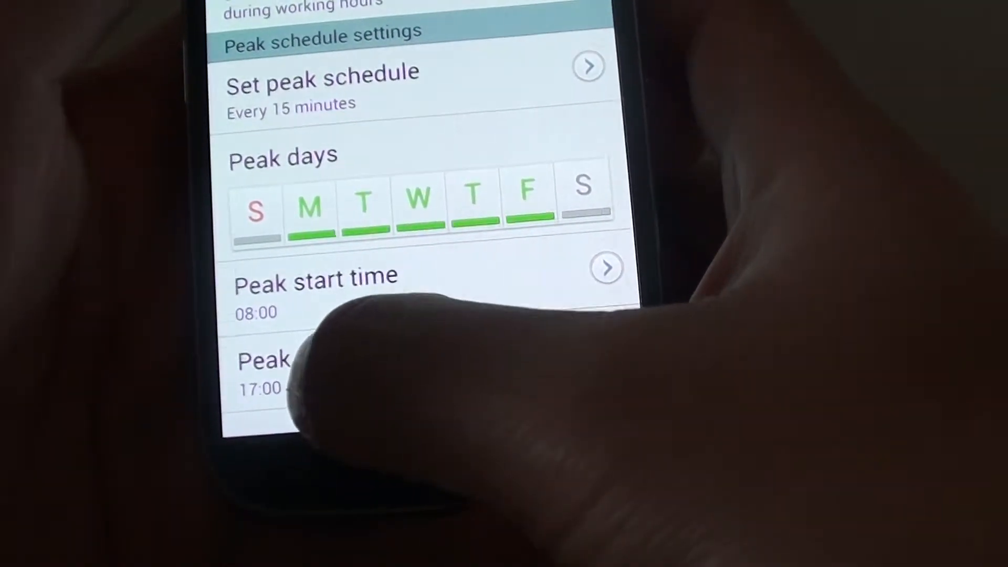
scroll(down, 3)
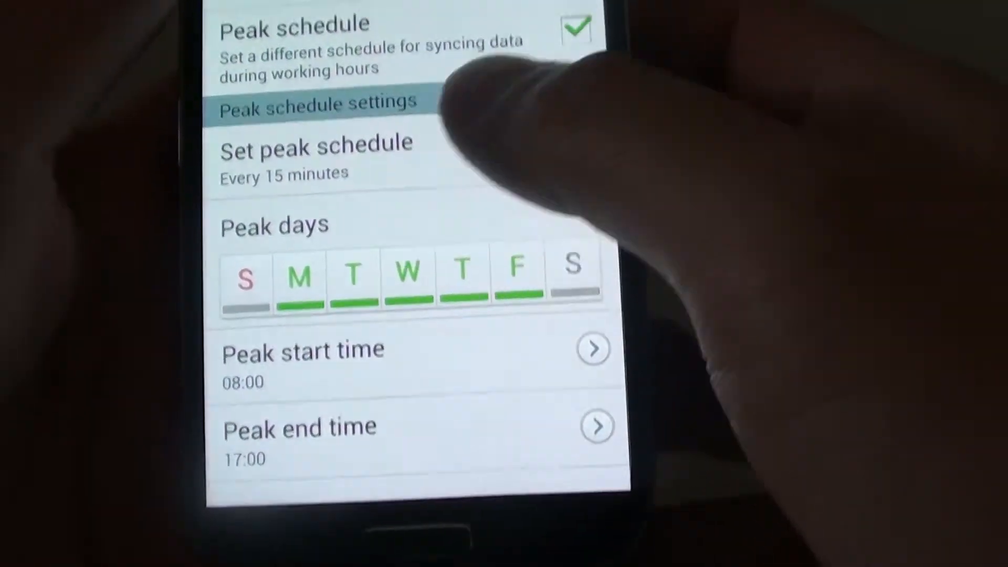
Step: Set peak-hour sync to every 5 minutes, then untick Peak schedule
click(316, 142)
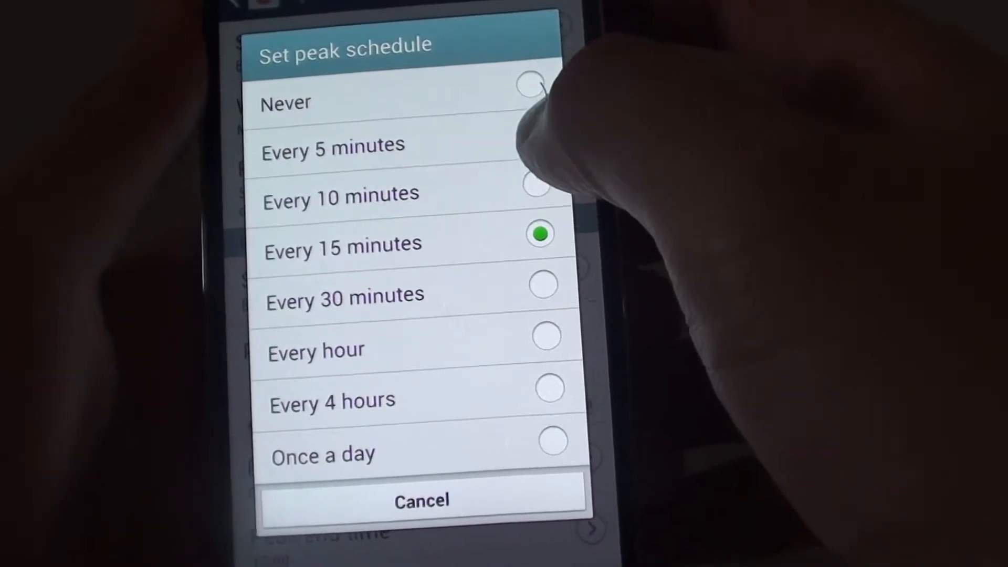
click(332, 151)
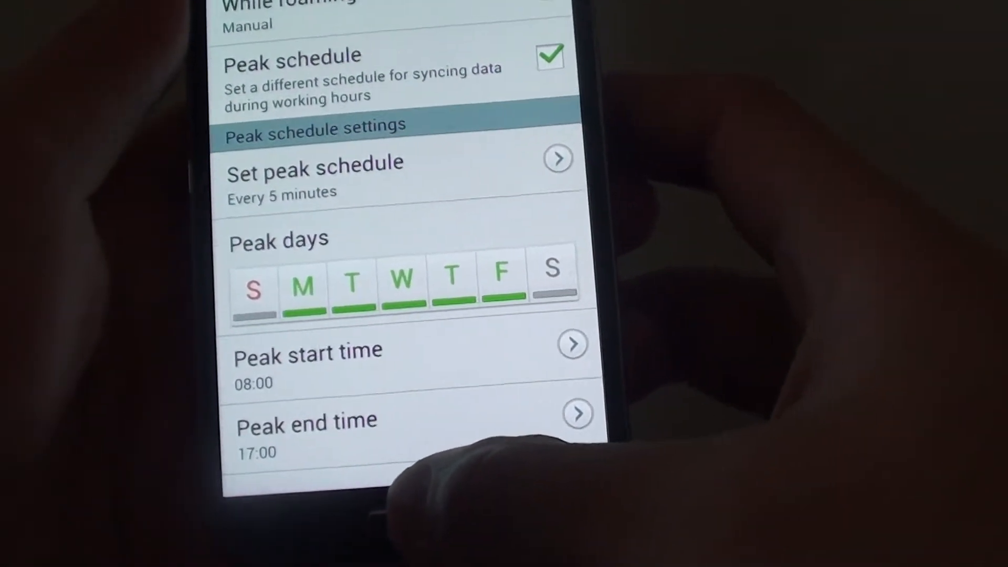
click(549, 56)
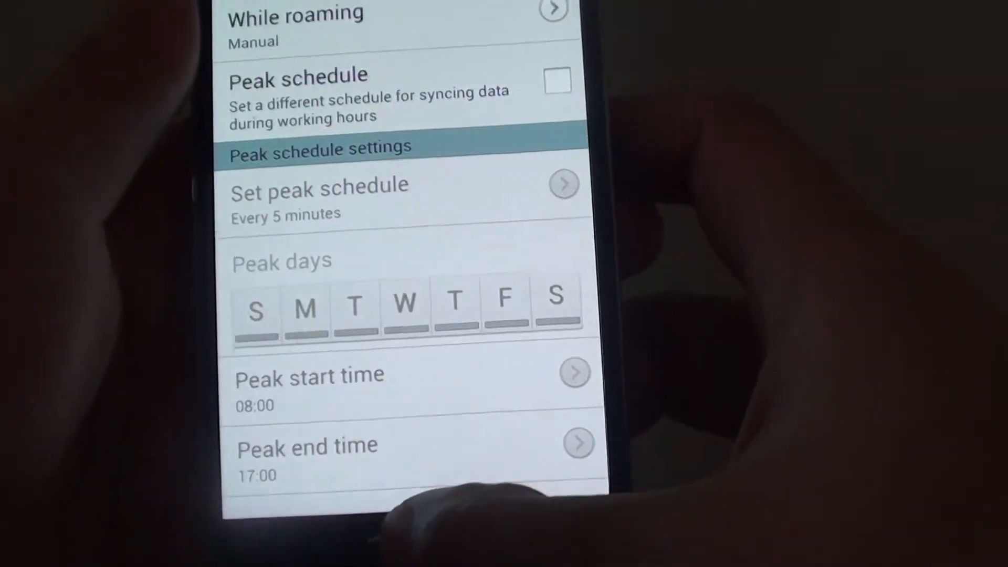